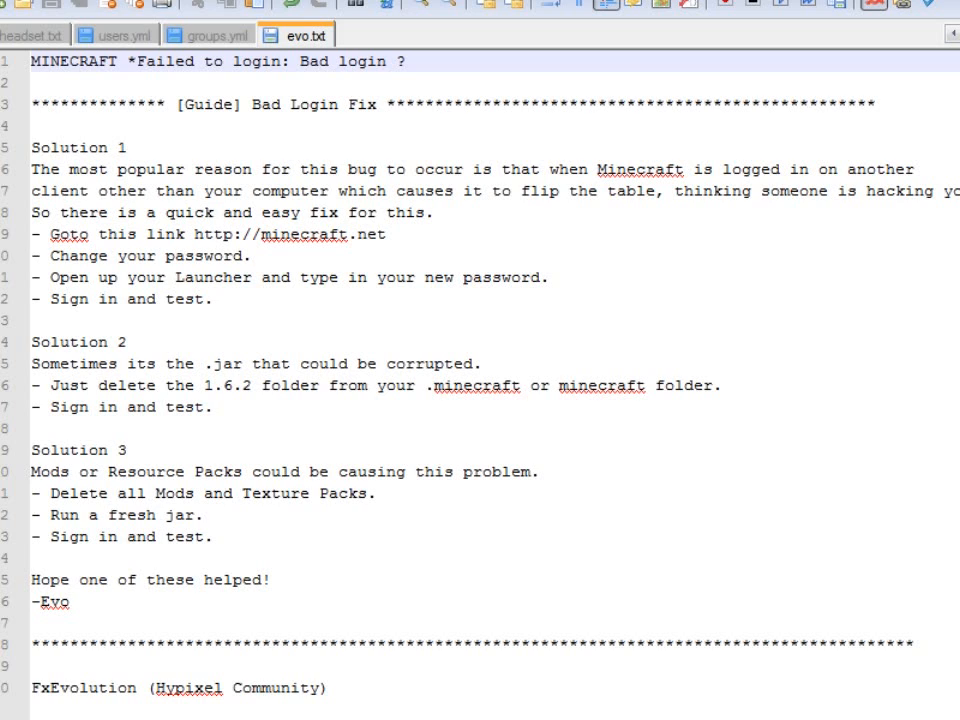
- Type '%appdata%' on a new line after Solution 2 in evo.txt
left_click(120, 407)
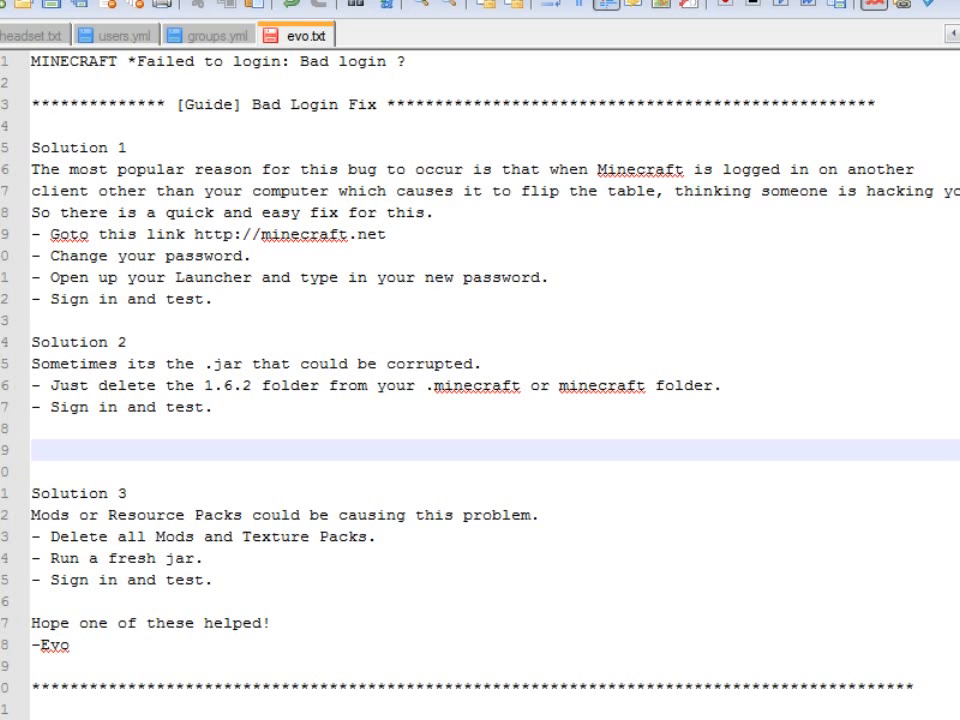
type("%")
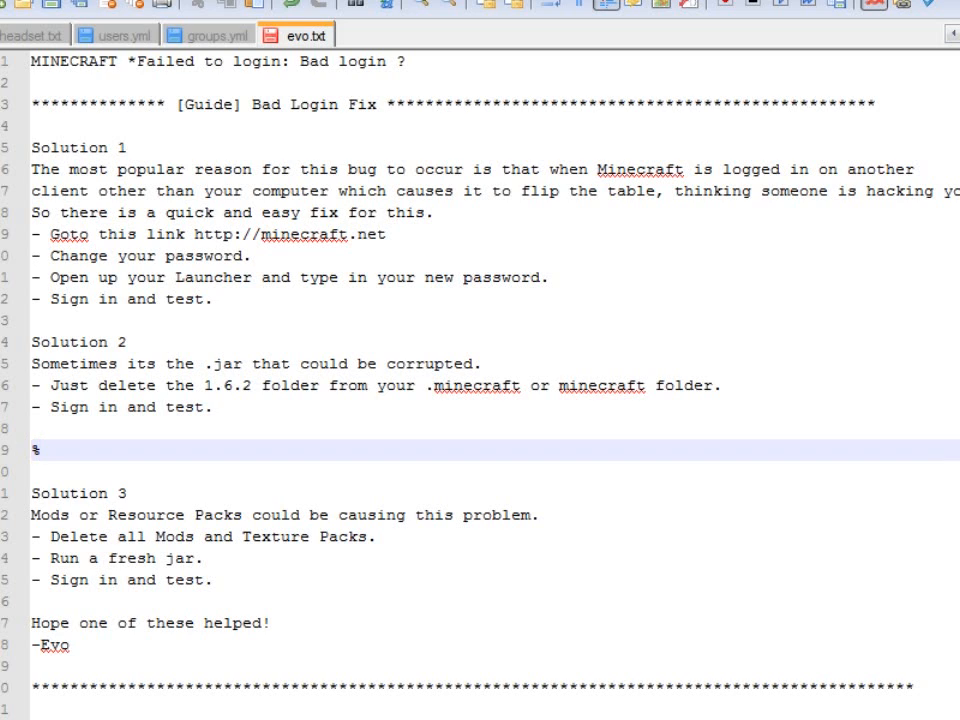
type("app")
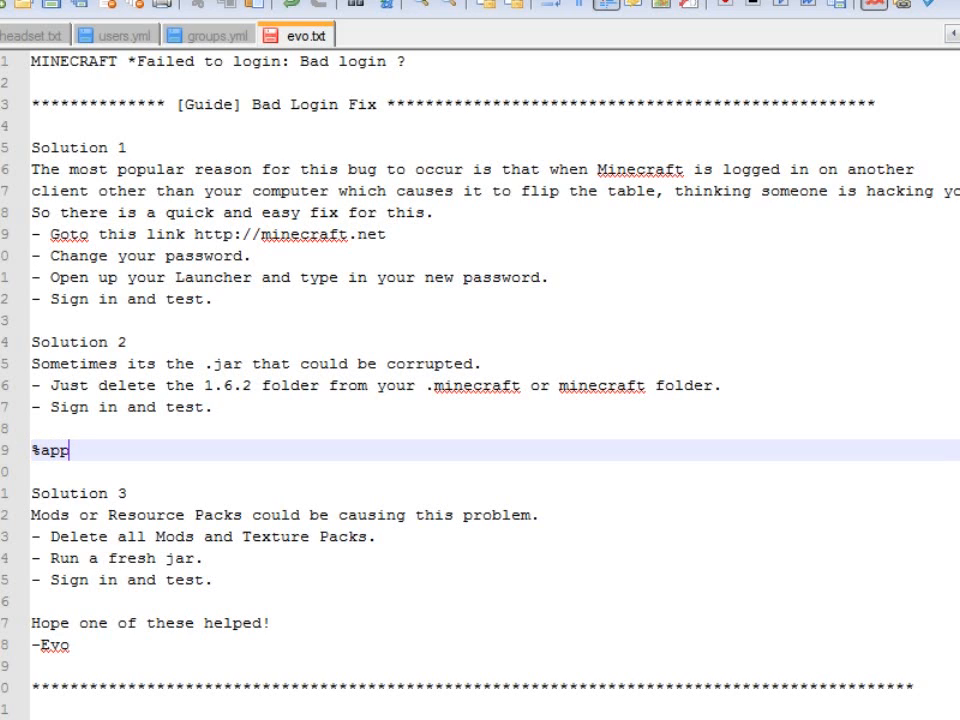
type("data")
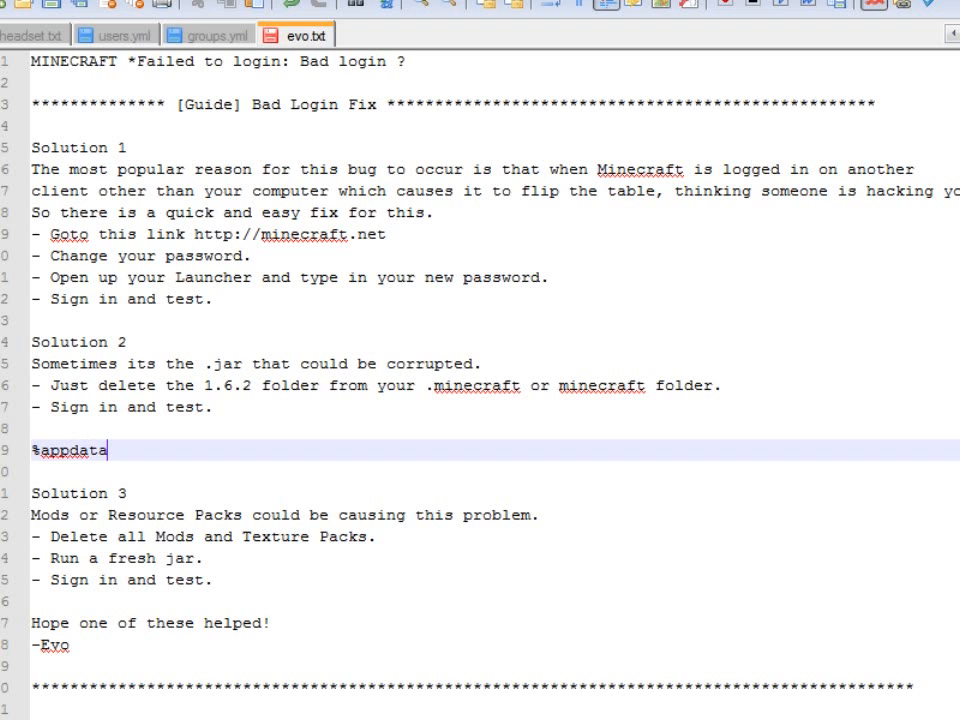
type("%")
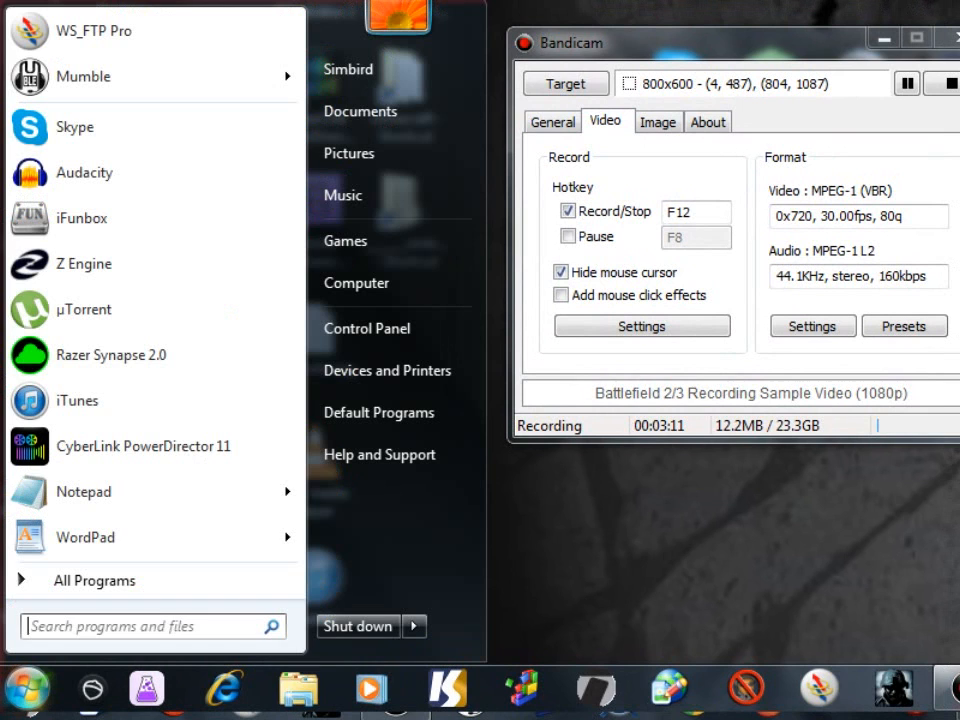
- Search '%appdata%' from Start, open Roaming, and bring up .minecraft's context menu
left_click(150, 626)
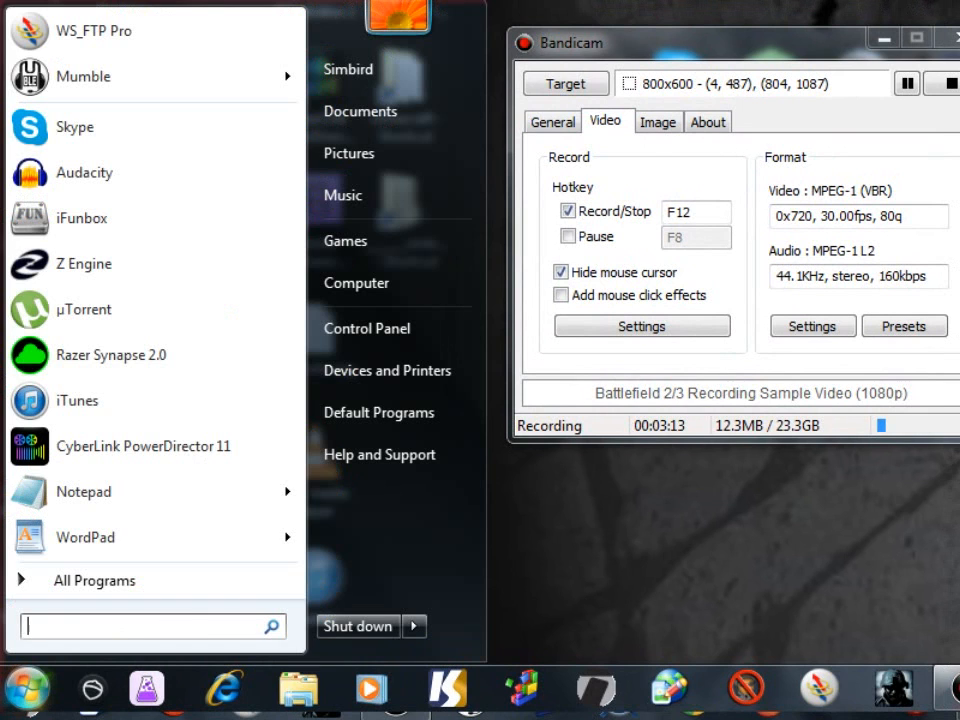
type("%appdata%")
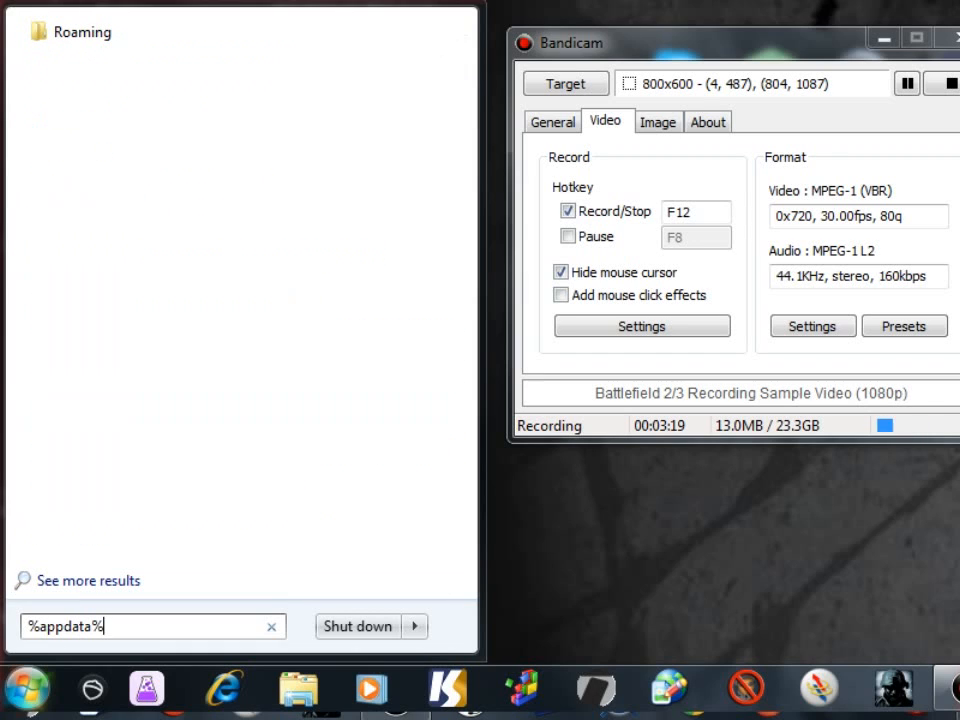
left_click(81, 31)
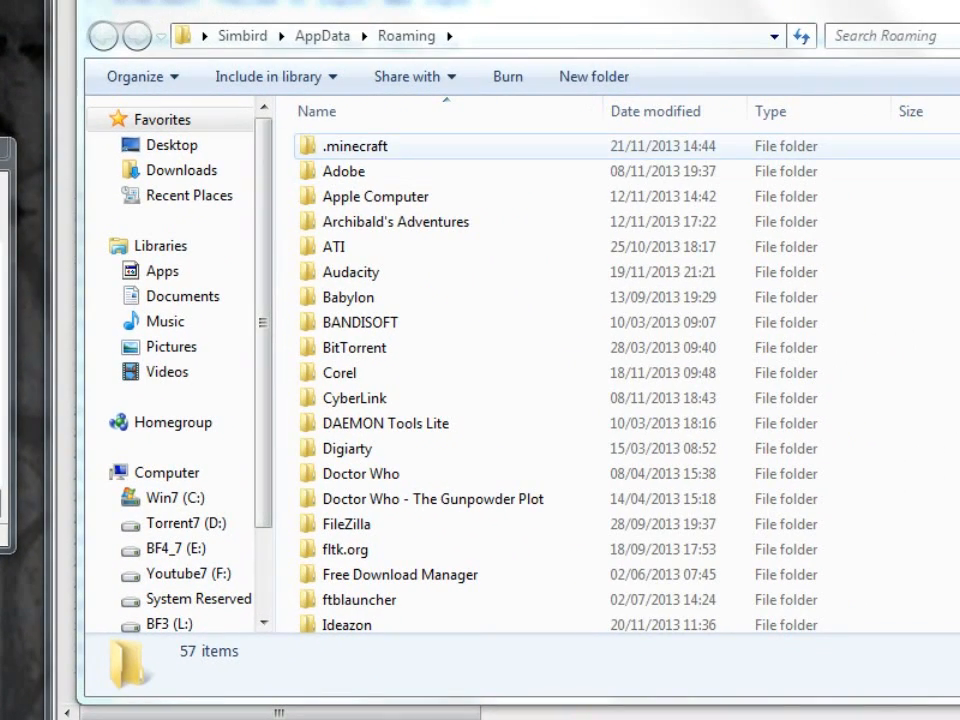
right_click(356, 146)
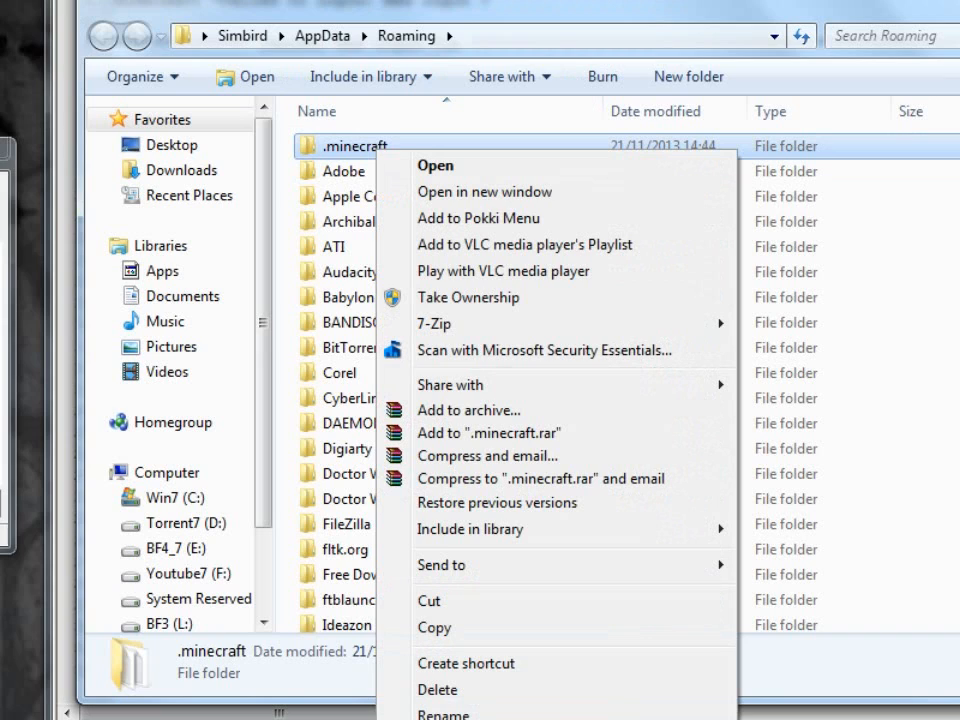
mouse_move(437, 690)
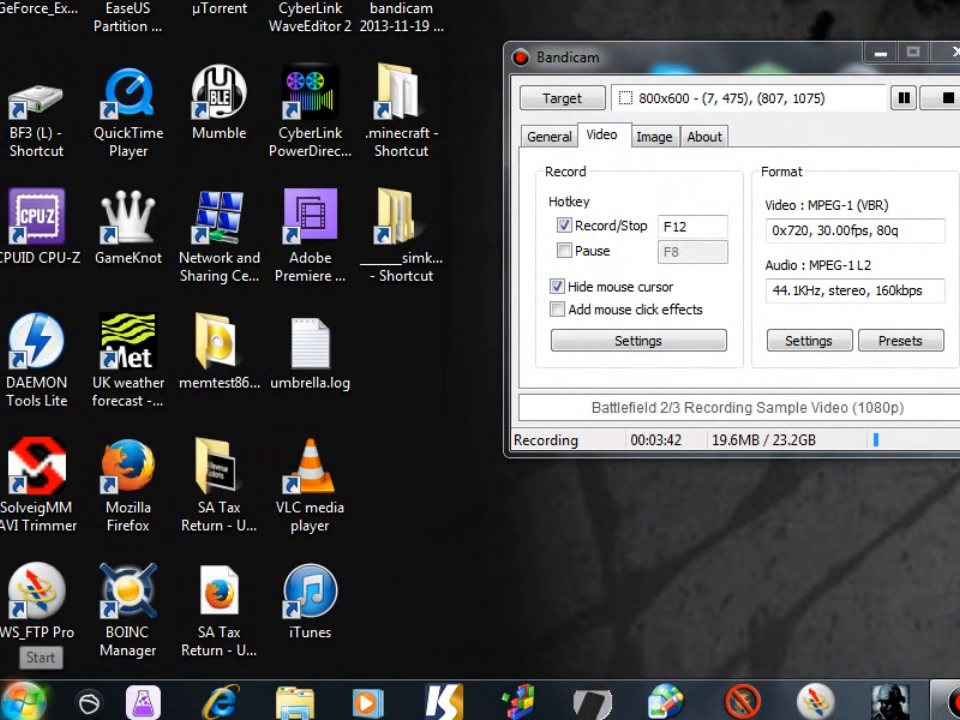
- Bring up the Start menu to reach the user folder
left_click(18, 700)
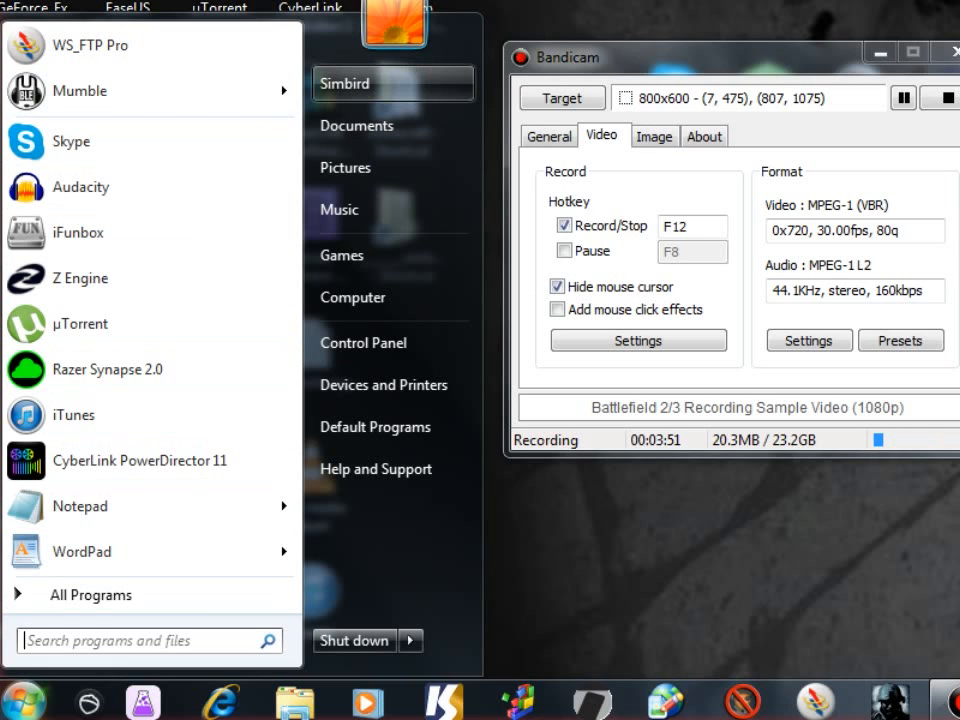
mouse_move(393, 30)
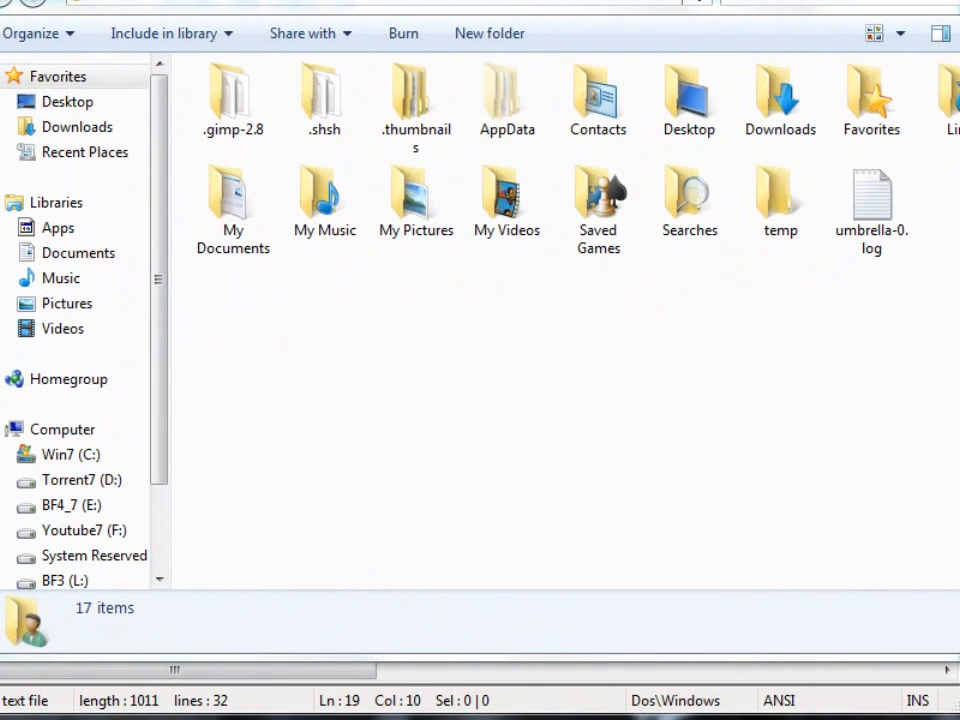
left_click(415, 100)
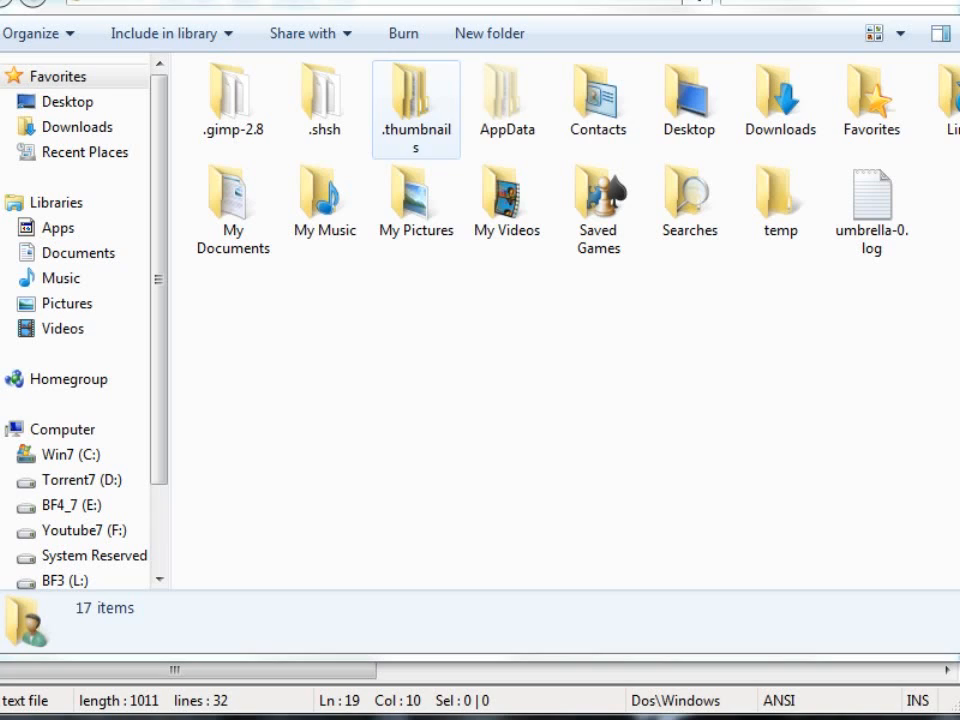
left_click(415, 200)
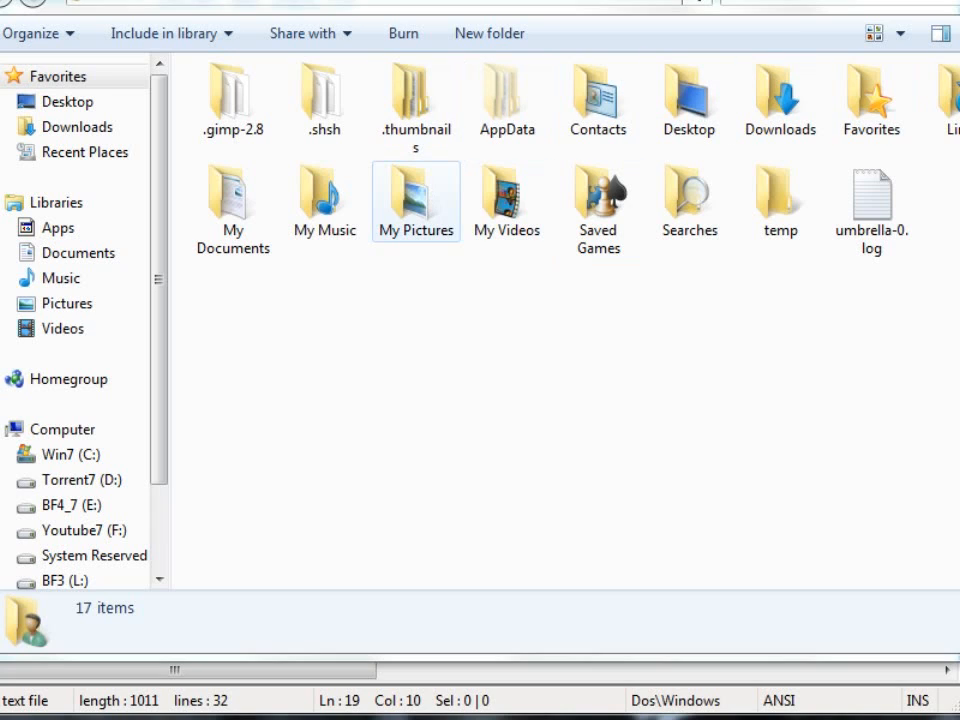
left_click(507, 200)
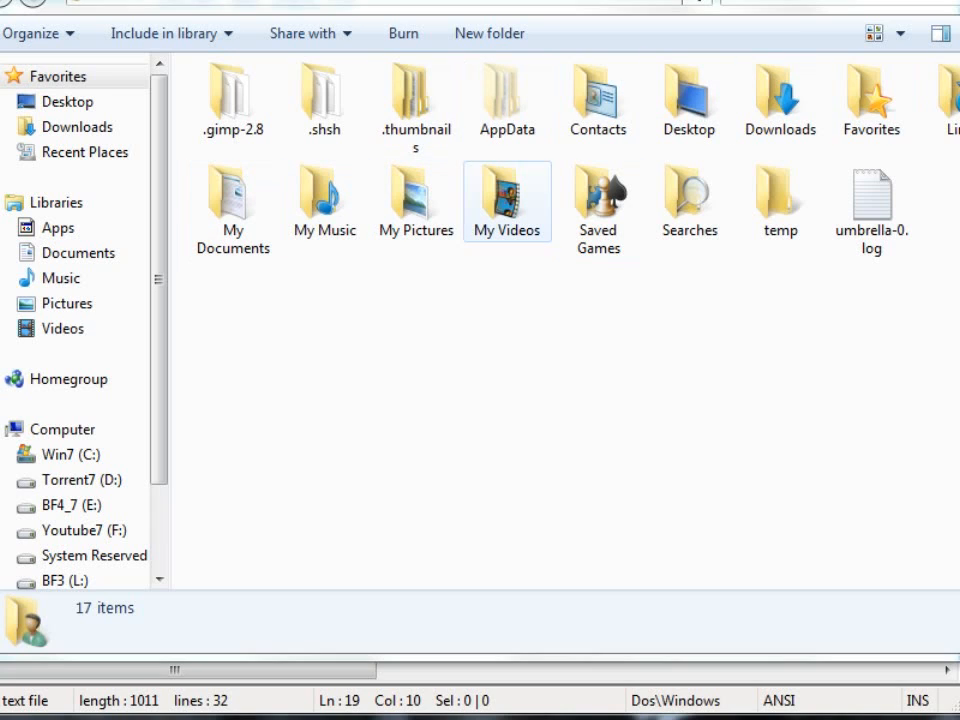
left_click(507, 95)
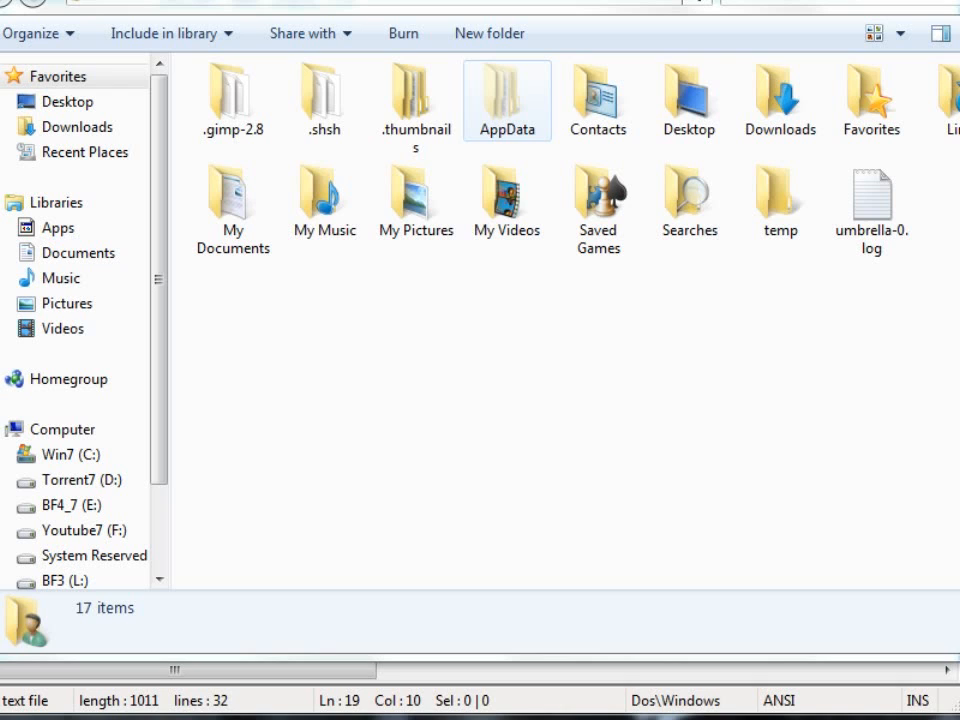
- Go into AppData, then Roaming, and bring up .minecraft's context menu
double_click(507, 95)
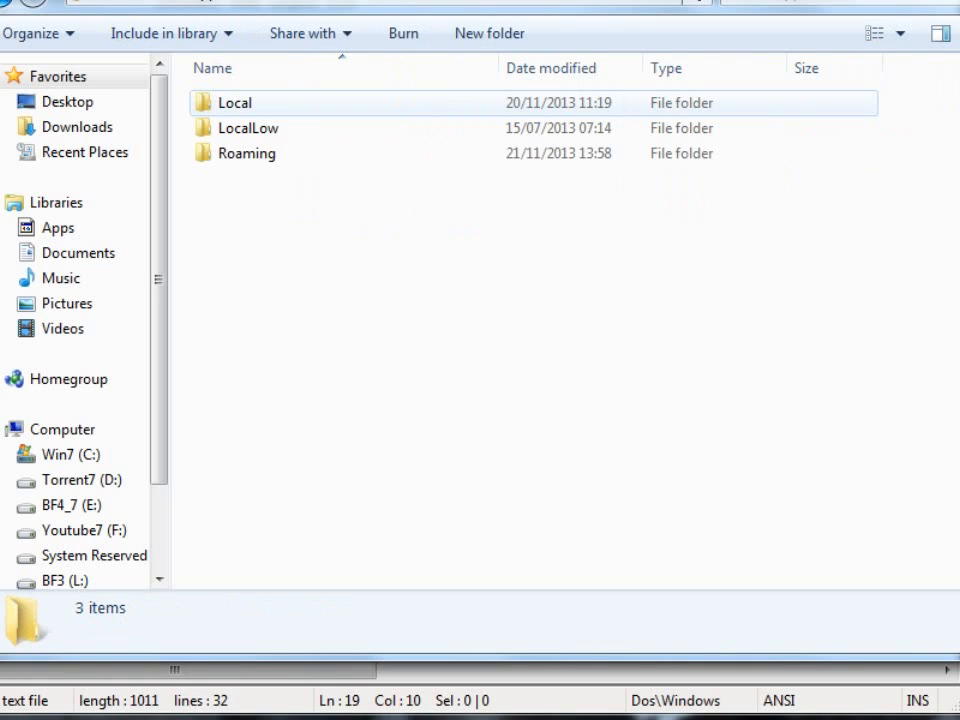
left_click(247, 153)
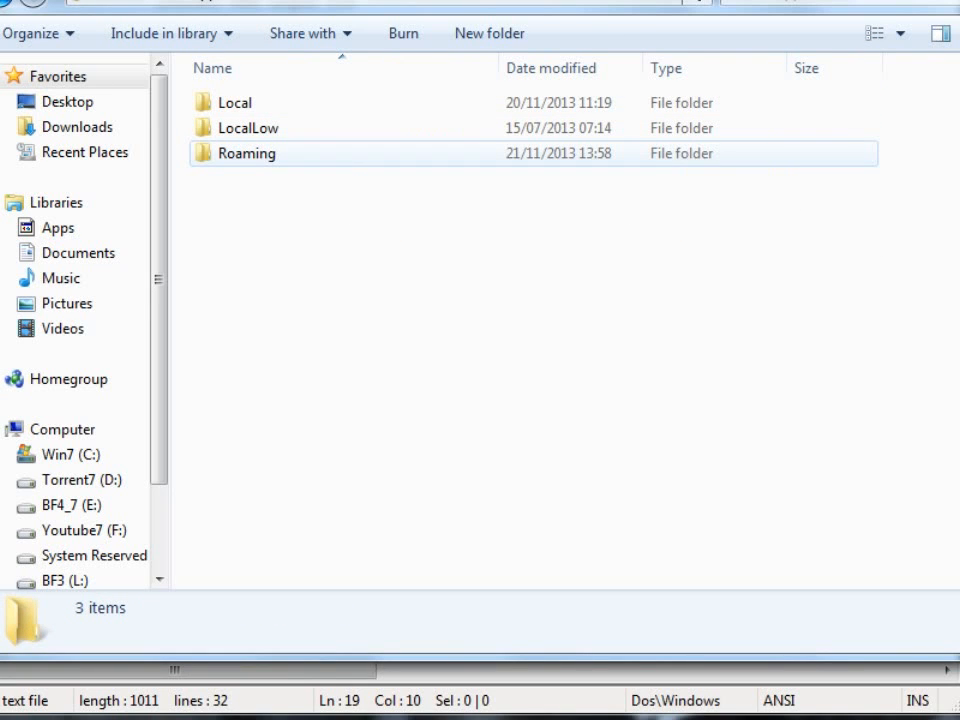
right_click(240, 103)
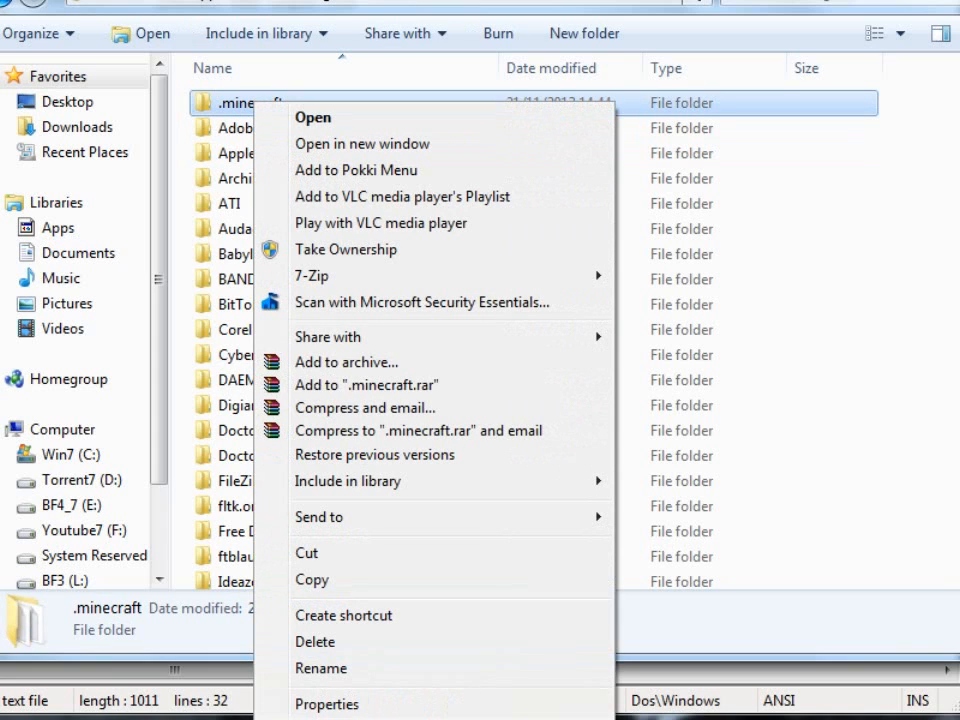
mouse_move(315, 641)
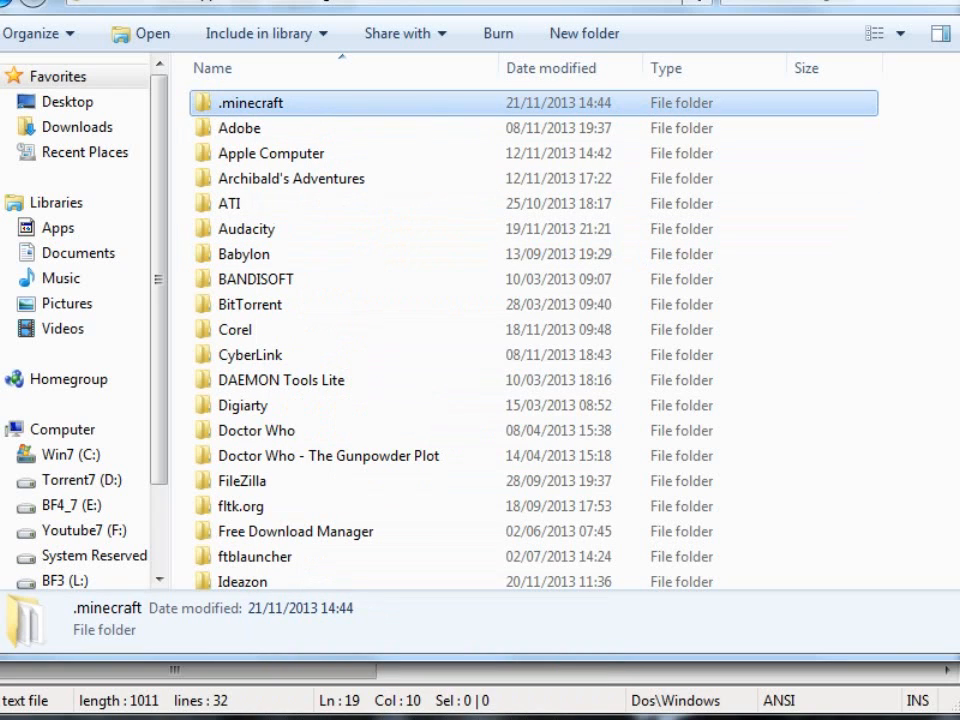
mouse_move(497, 33)
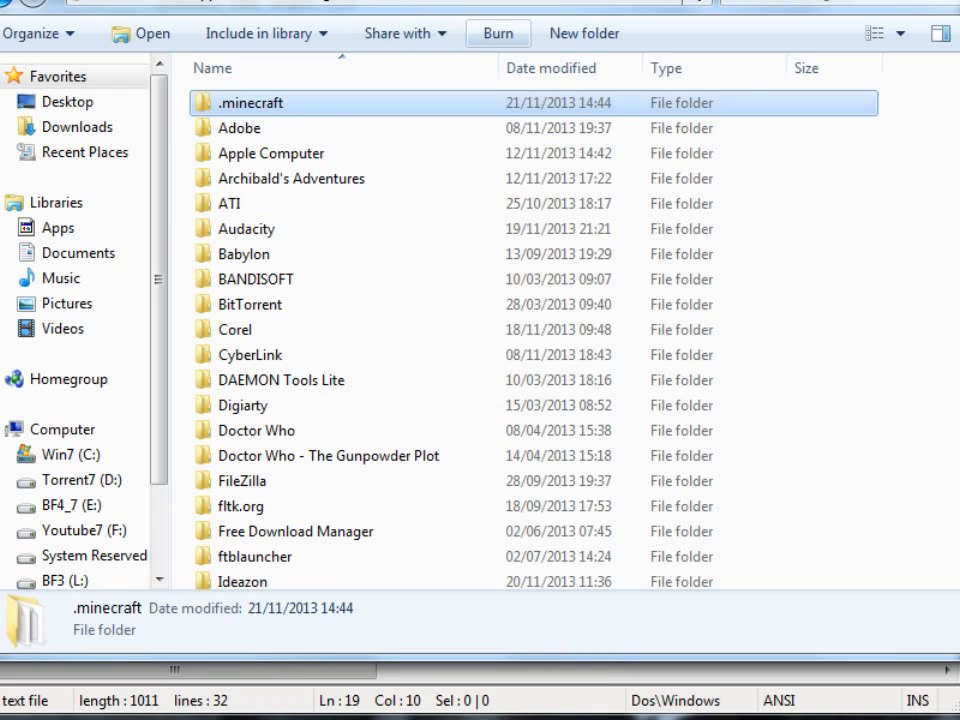
mouse_move(498, 33)
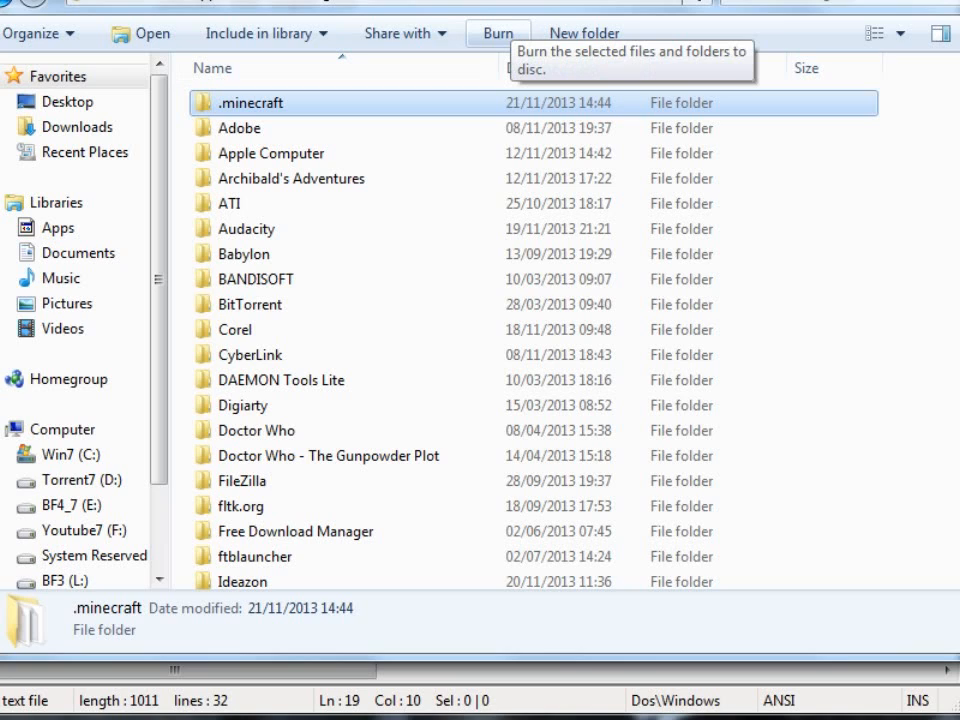